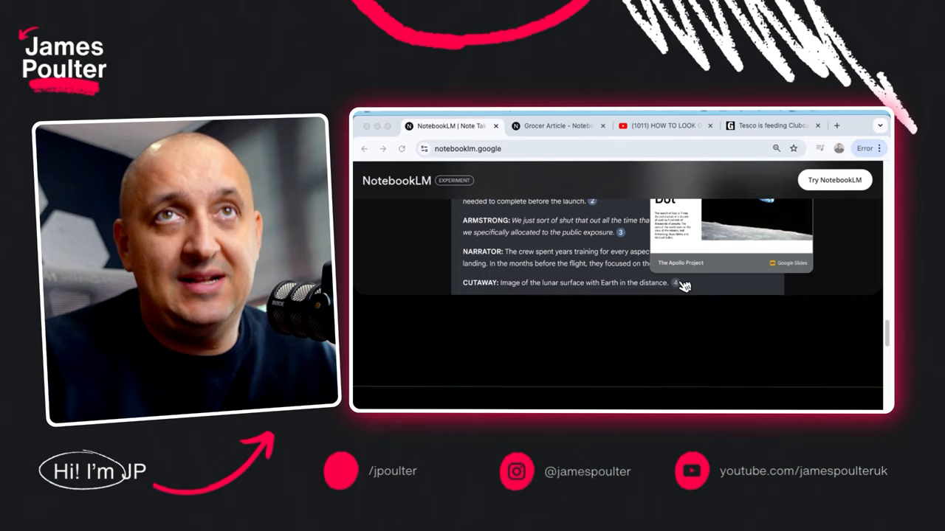
Scroll the Notebooks home page to show Grocer Article, untitled, Test and example notebooks.
scroll("down", 3)
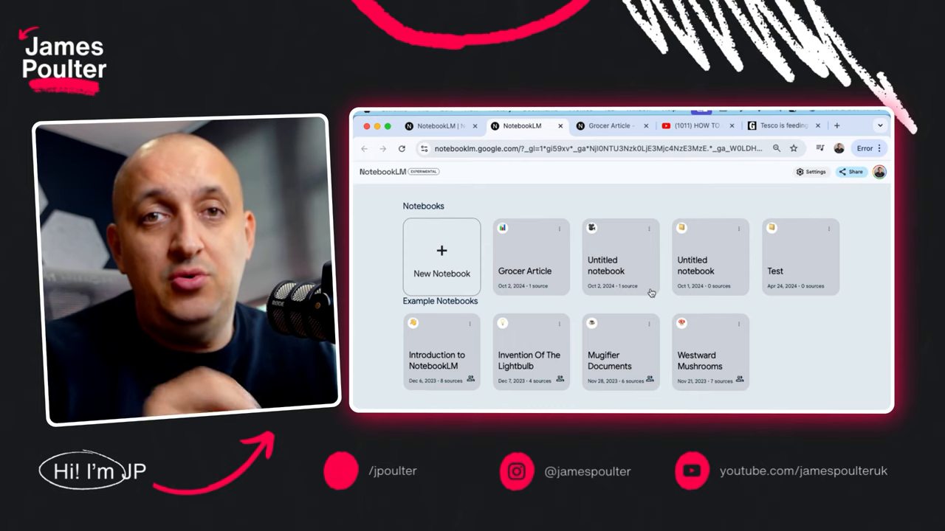
mouse_move(467, 268)
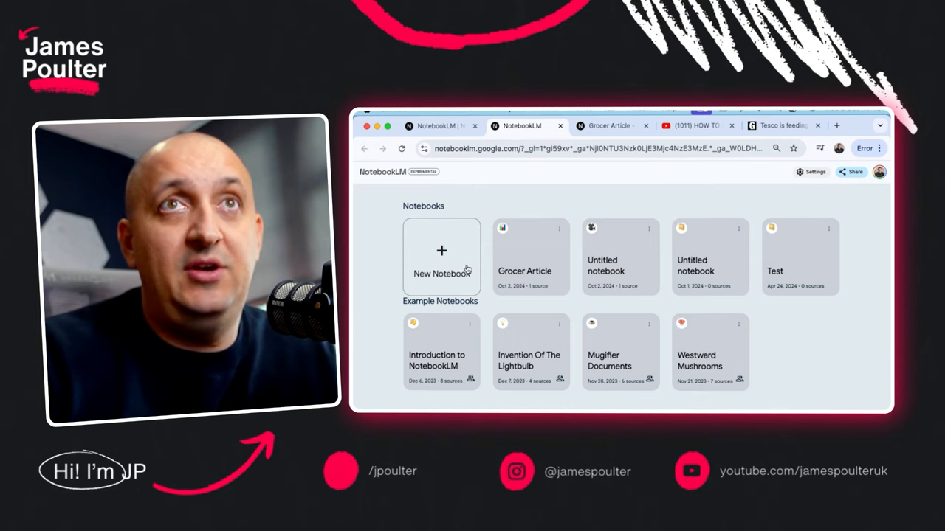
Create a new empty notebook, view its Add sources prompt, then return to the notebooks list.
left_click(441, 254)
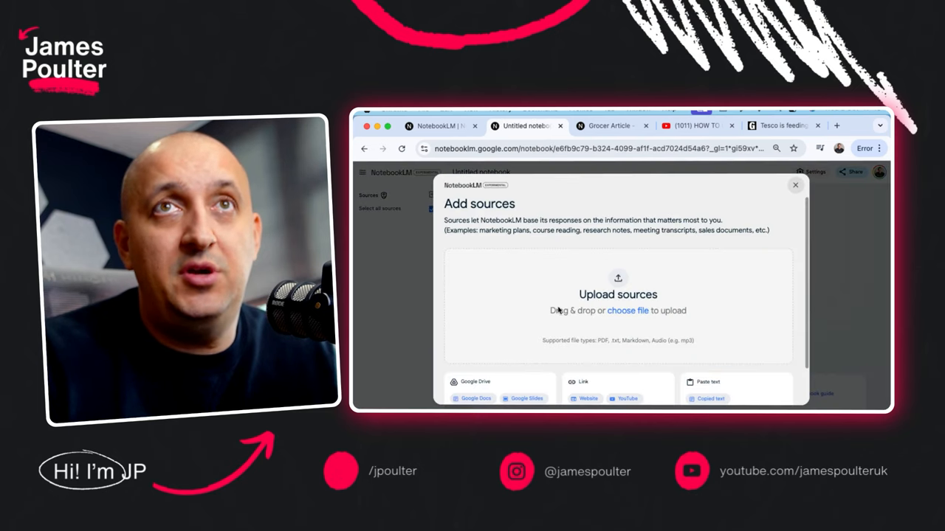
mouse_move(612, 322)
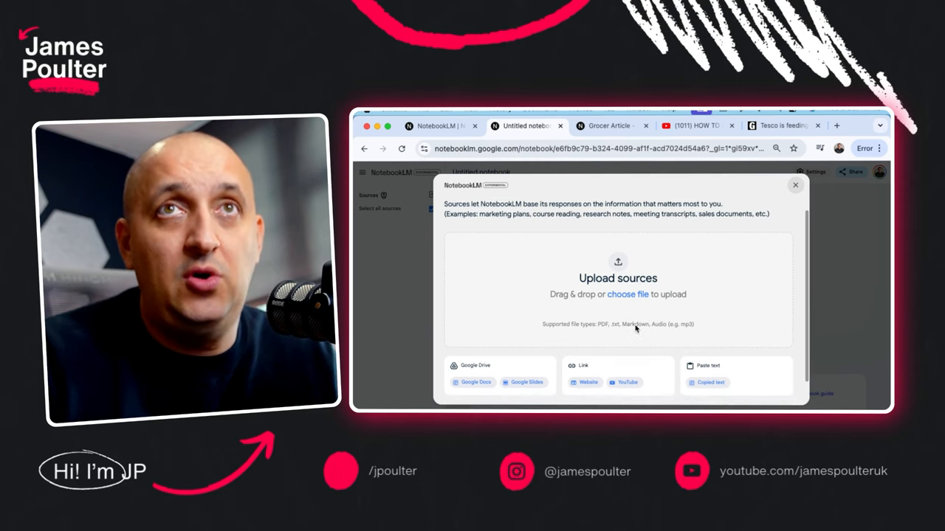
mouse_move(647, 340)
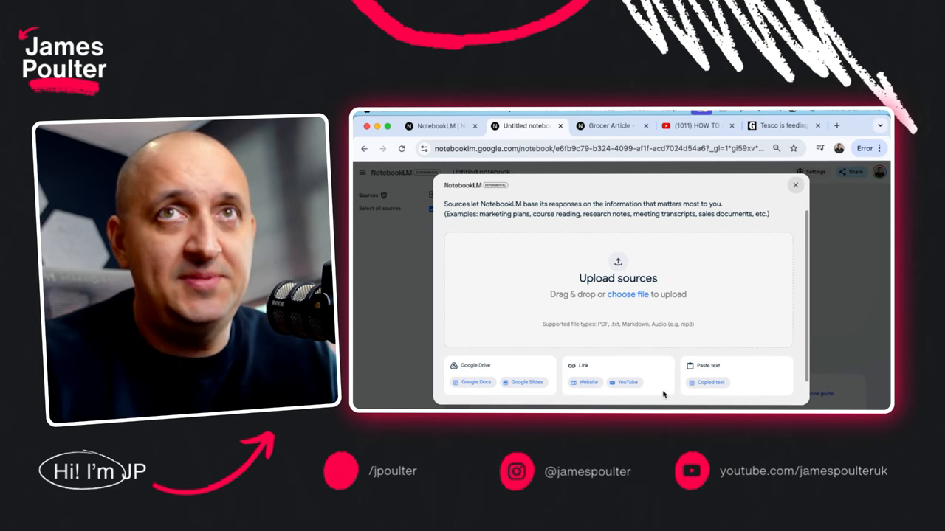
left_click(794, 185)
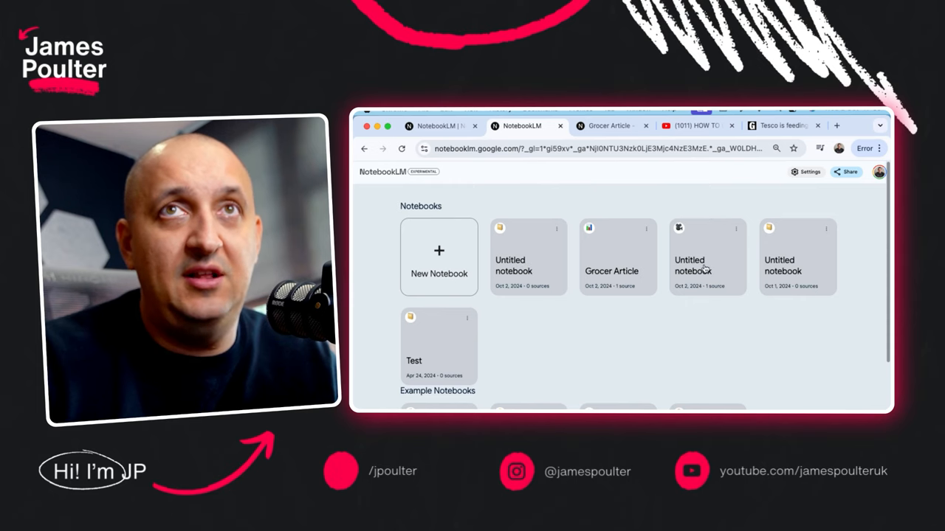
Open the untitled Zoom notebook and read its saved briefing doc and quiz notes.
left_click(692, 266)
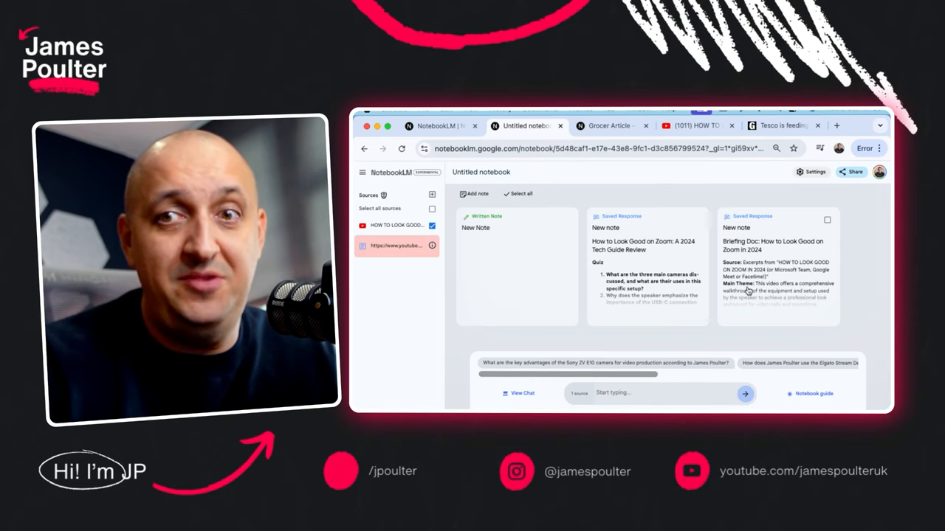
left_click(776, 265)
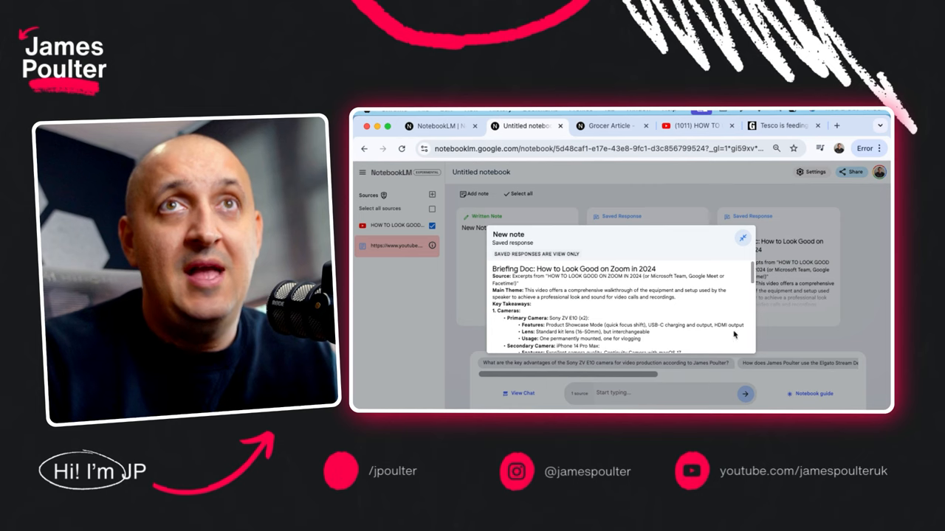
scroll("down", 3)
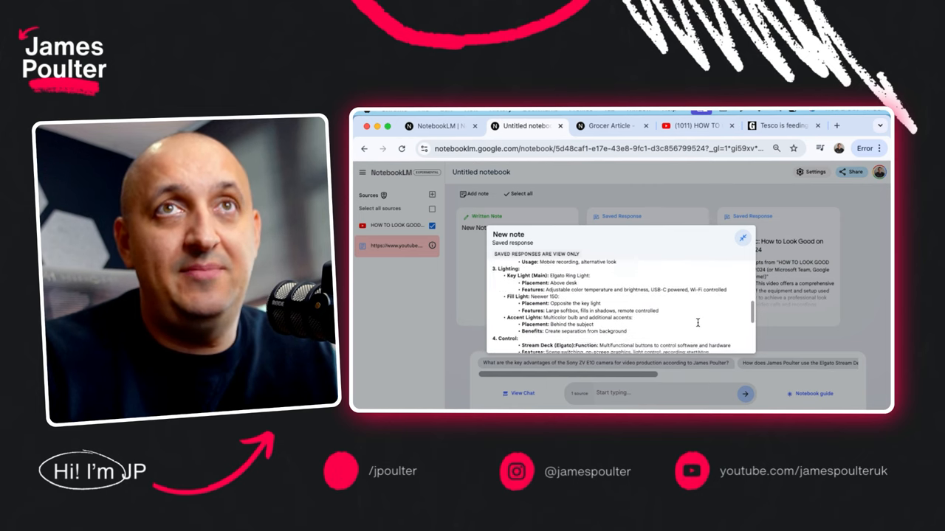
scroll("down", 3)
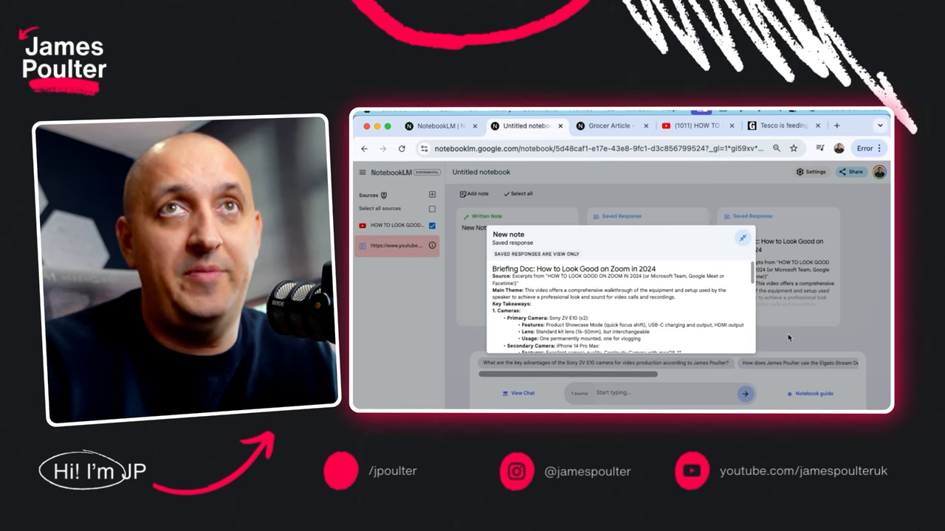
left_click(743, 238)
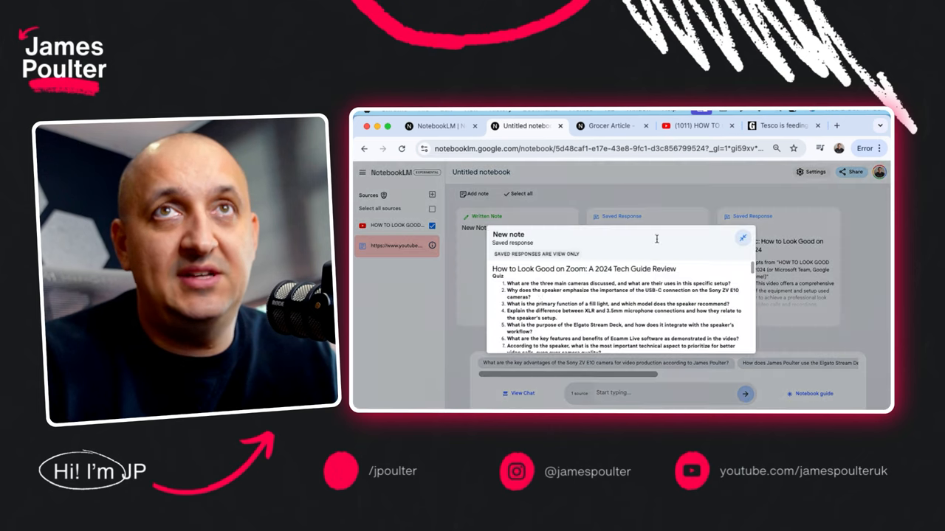
left_click(742, 237)
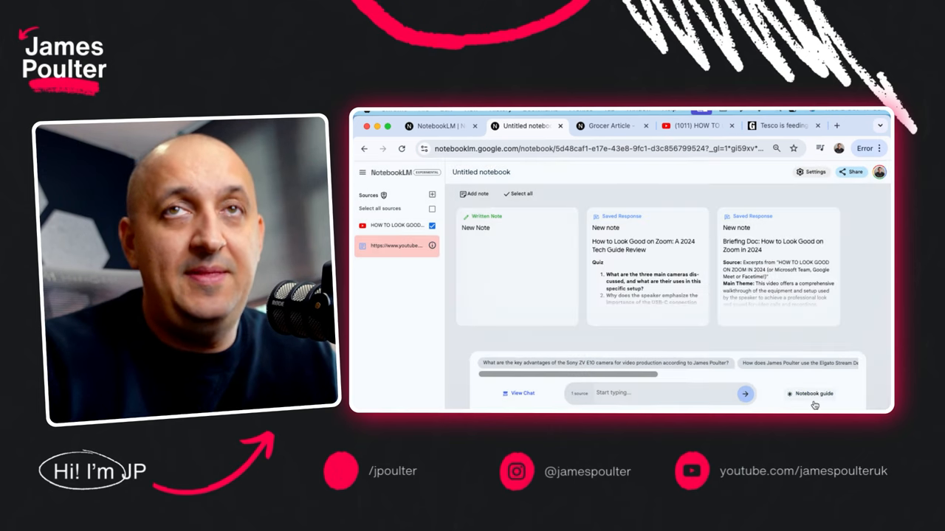
Bring up the notebook guide with its summary and suggested questions.
left_click(812, 393)
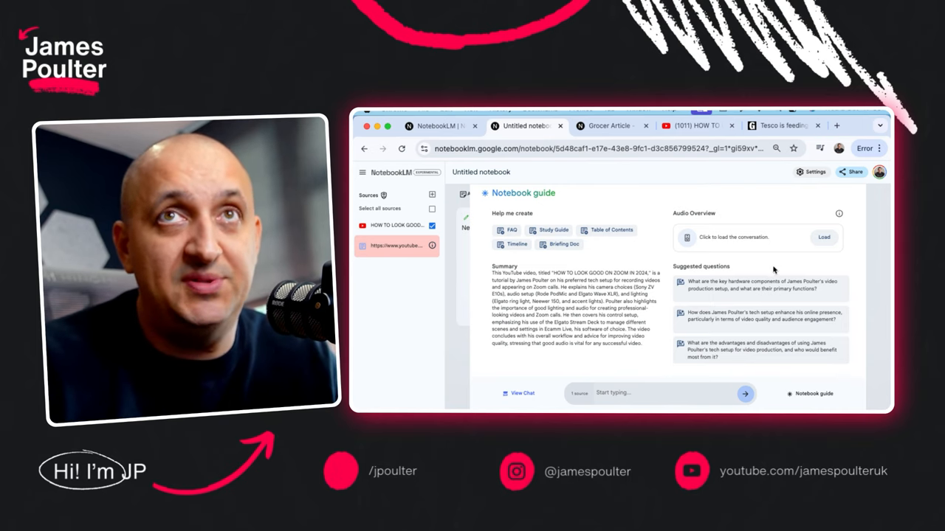
Load the Zoom notebook's generated Audio Overview player, then return to the notebooks list.
left_click(824, 237)
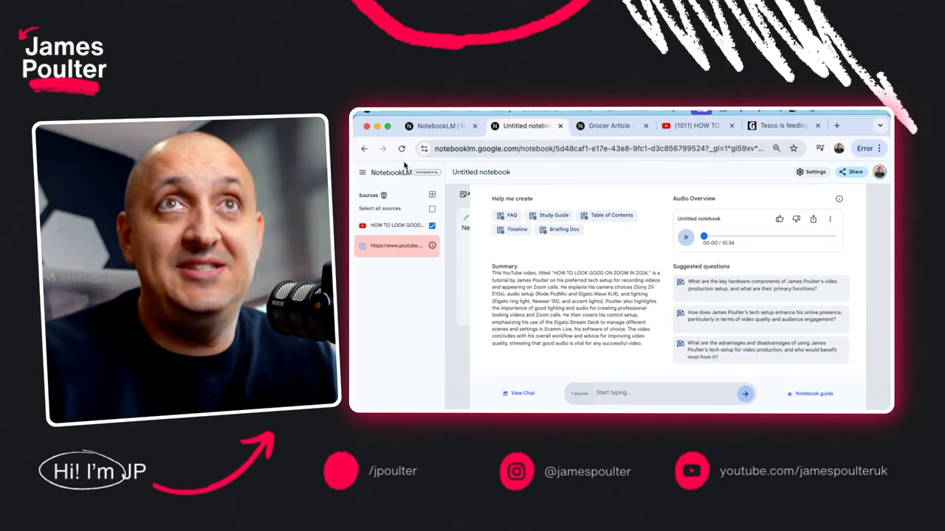
left_click(384, 171)
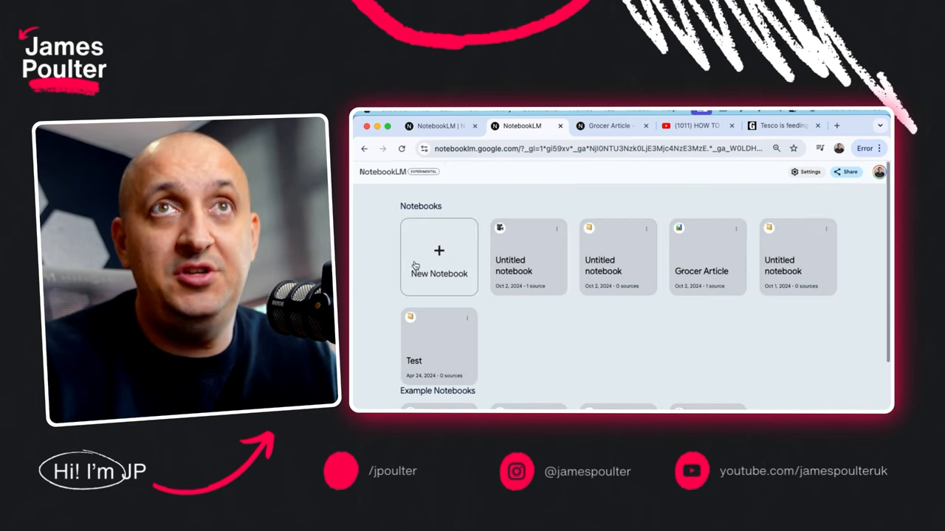
Show The Grocer opinion article on Tesco feeding Clubcard data to AI, scrolled to its headline.
left_click(439, 257)
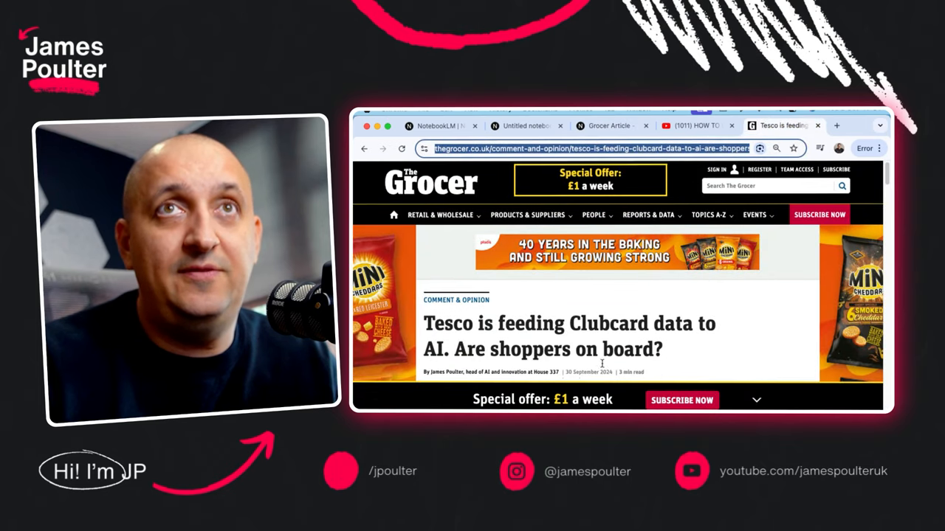
scroll("down", 3)
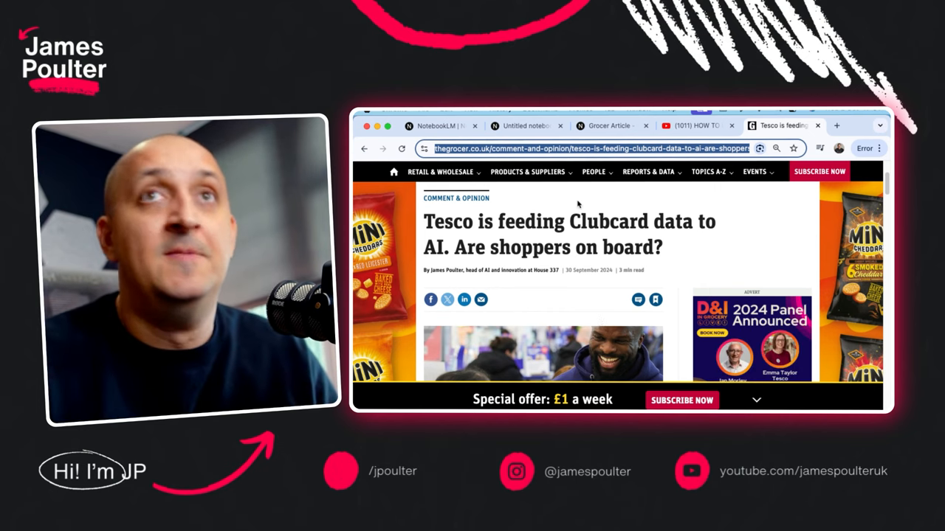
Go to the Grocer Article notebook holding the web source and bring up its notebook guide.
left_click(526, 126)
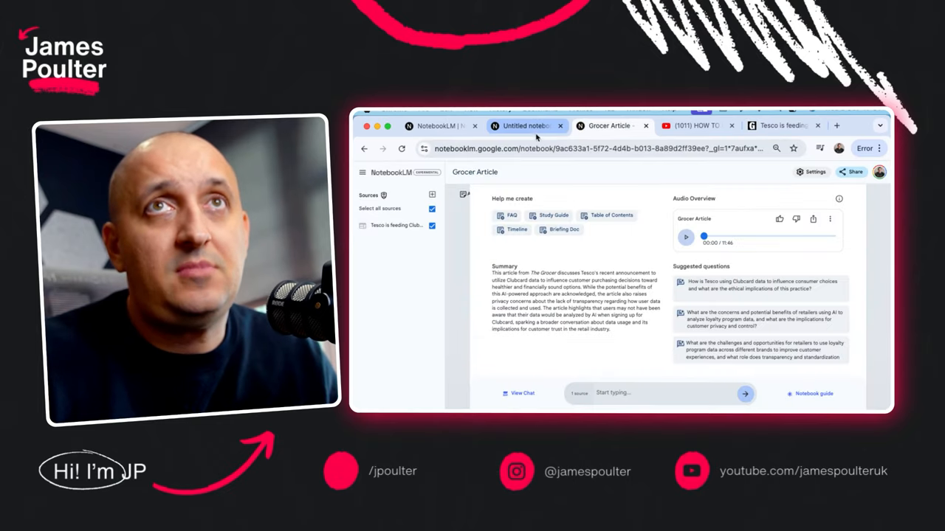
left_click(525, 126)
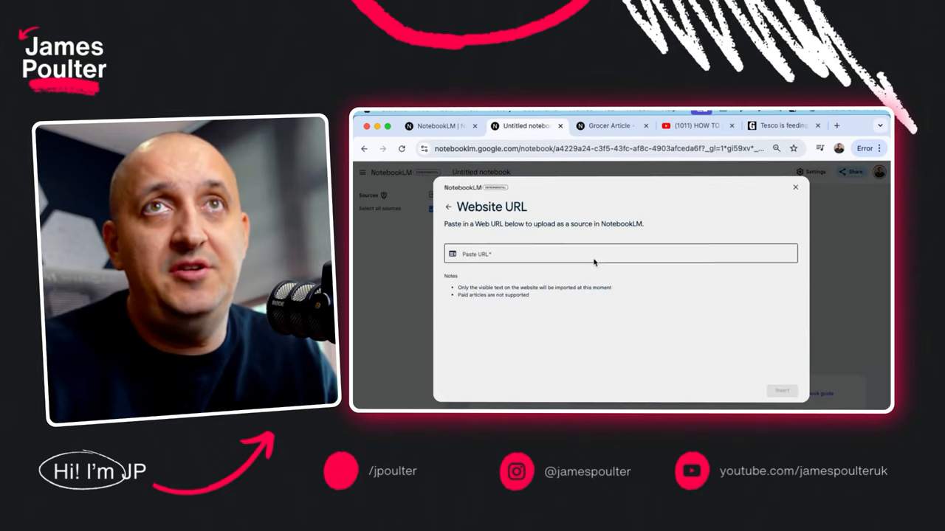
left_click(782, 390)
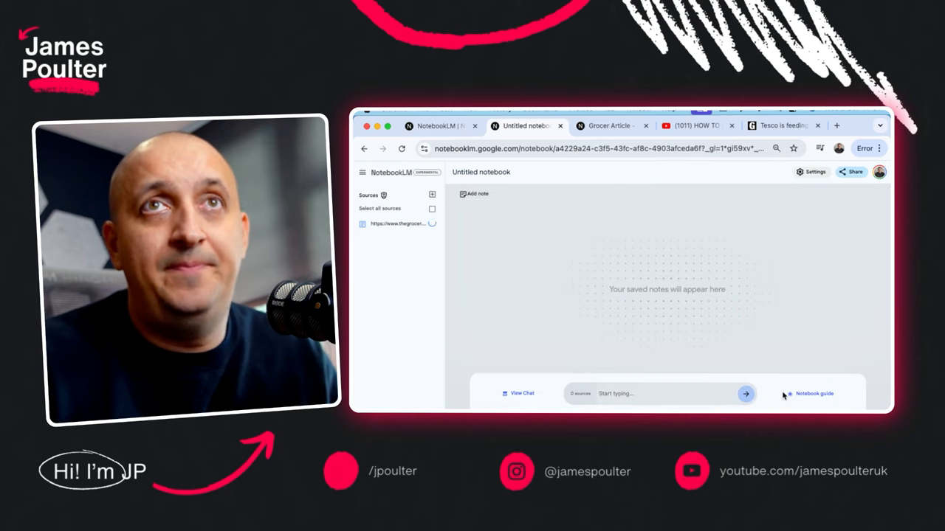
left_click(815, 392)
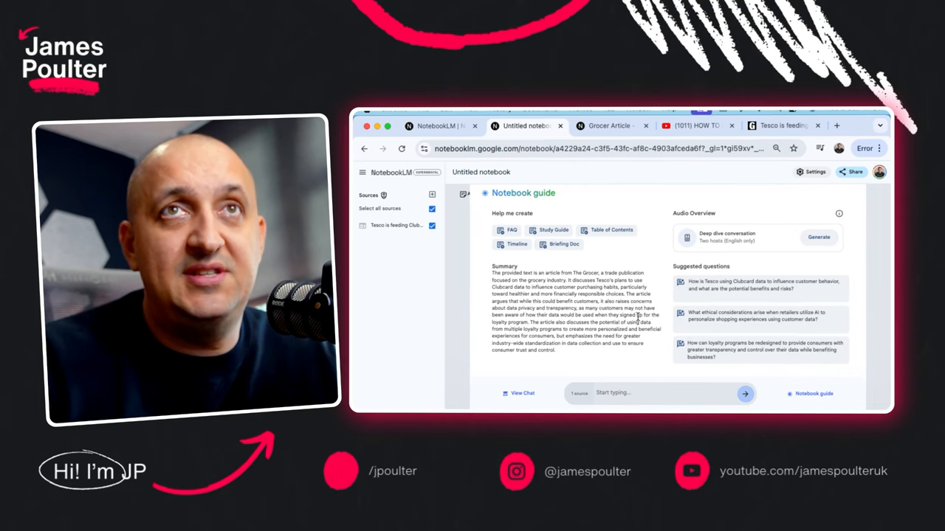
mouse_move(740, 319)
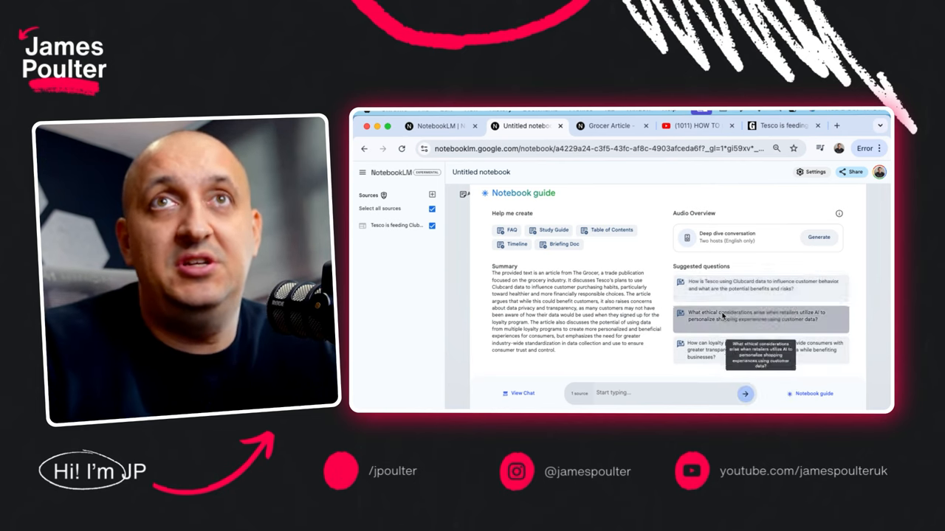
mouse_move(640, 377)
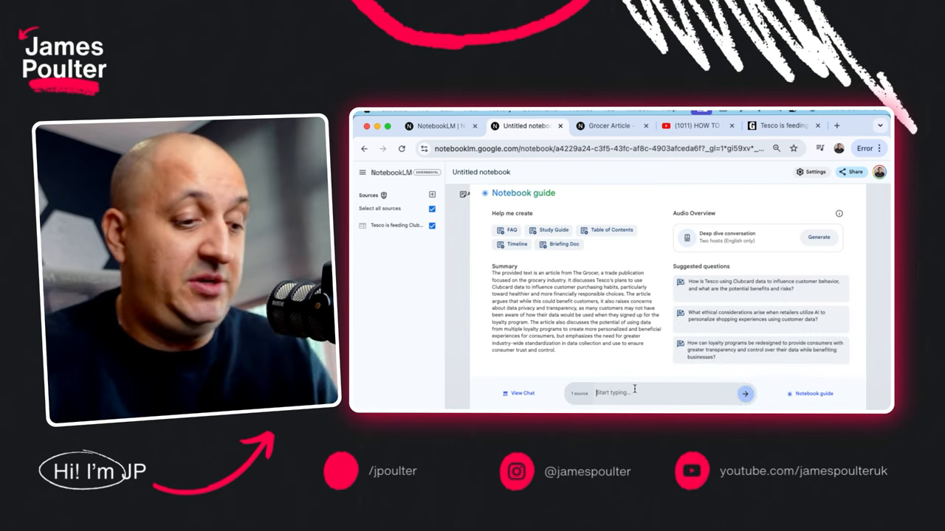
Ask the chat 'What are the main risks' and get a cited list of transparency, privacy, control and trust issues.
type("Wha")
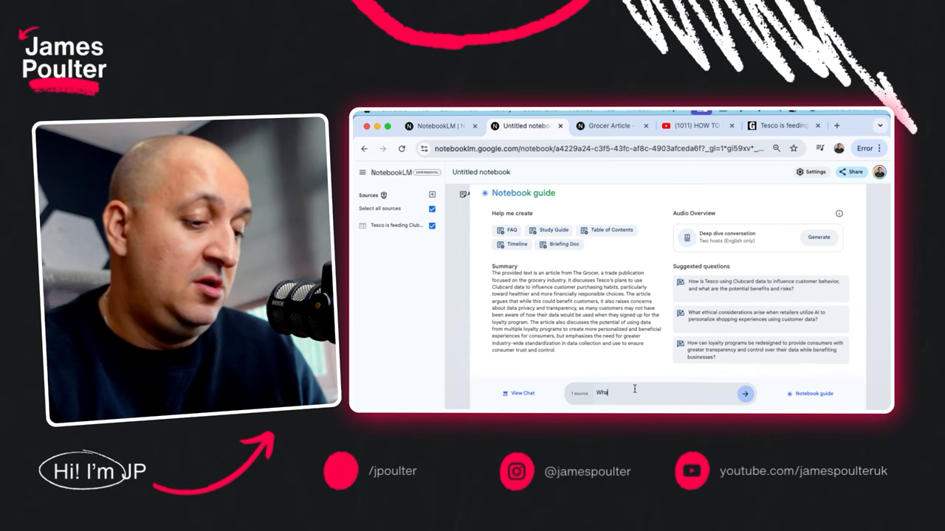
type("What are the main risks highlighted in th")
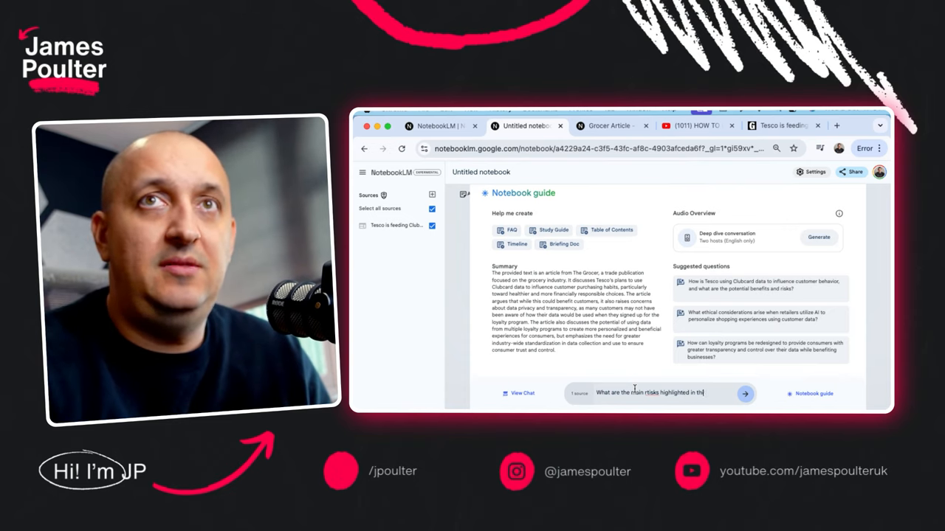
left_click(744, 392)
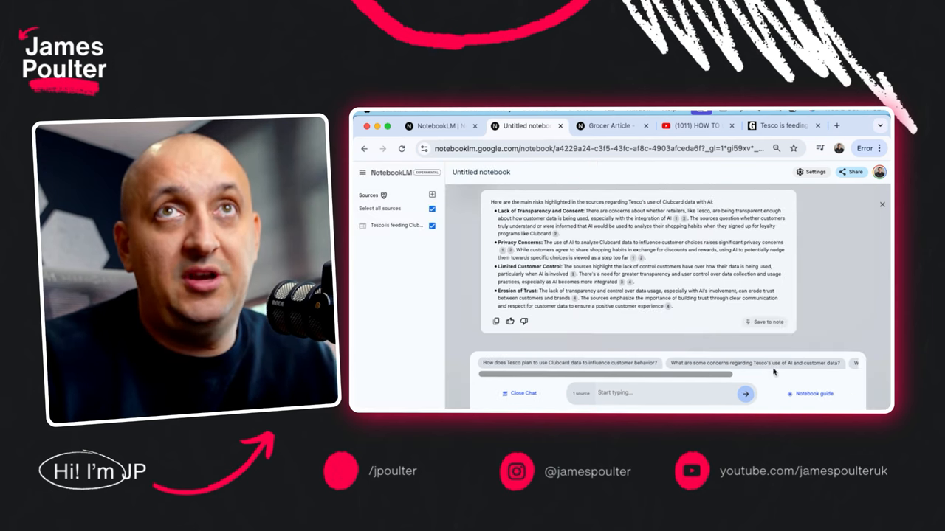
Start generating an audio overview, then move to the Grocer Article notebook with a ready episode.
left_click(812, 393)
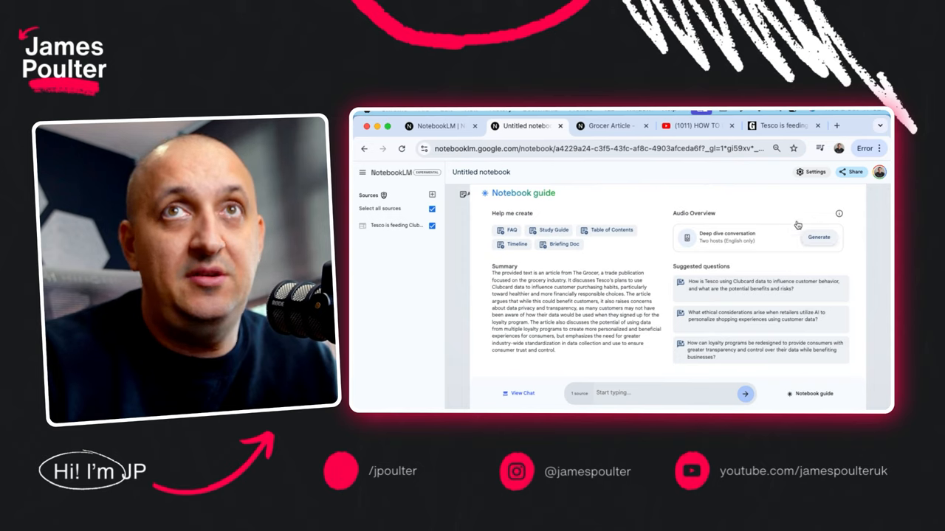
mouse_move(798, 236)
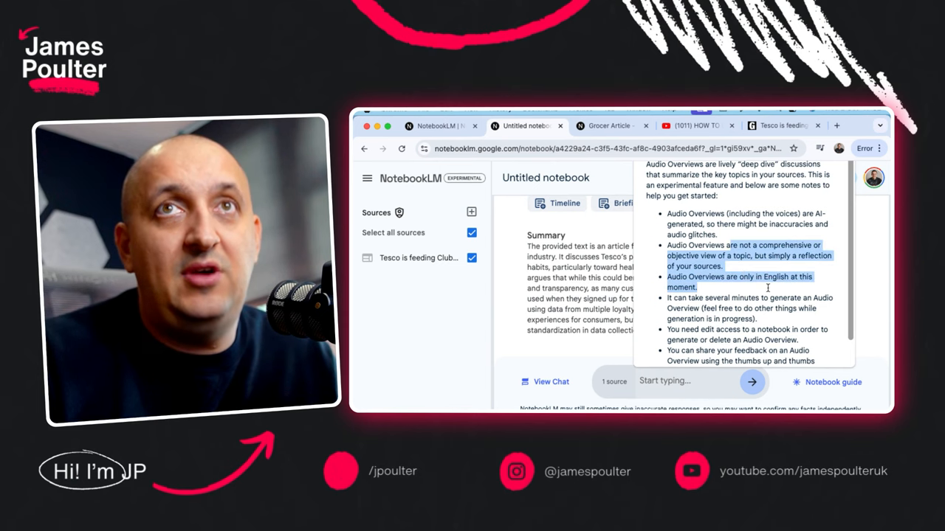
scroll("down", 3)
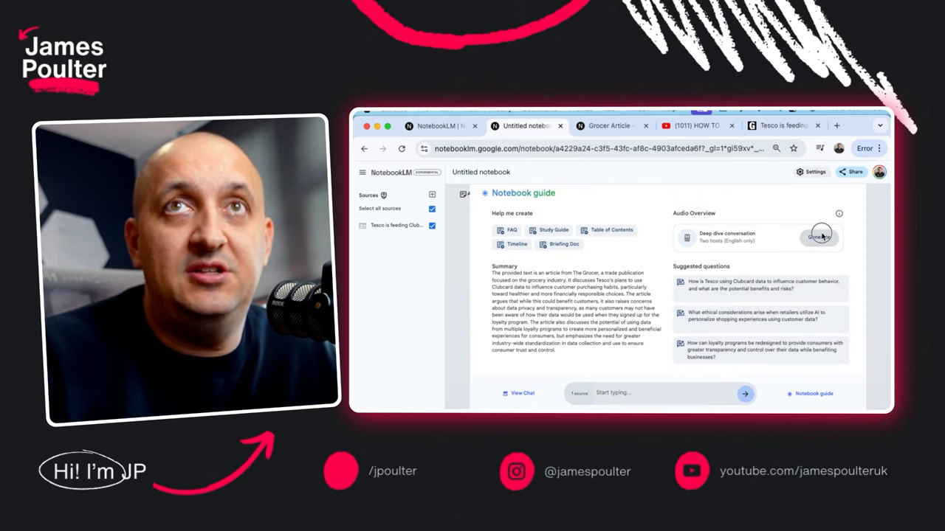
left_click(818, 236)
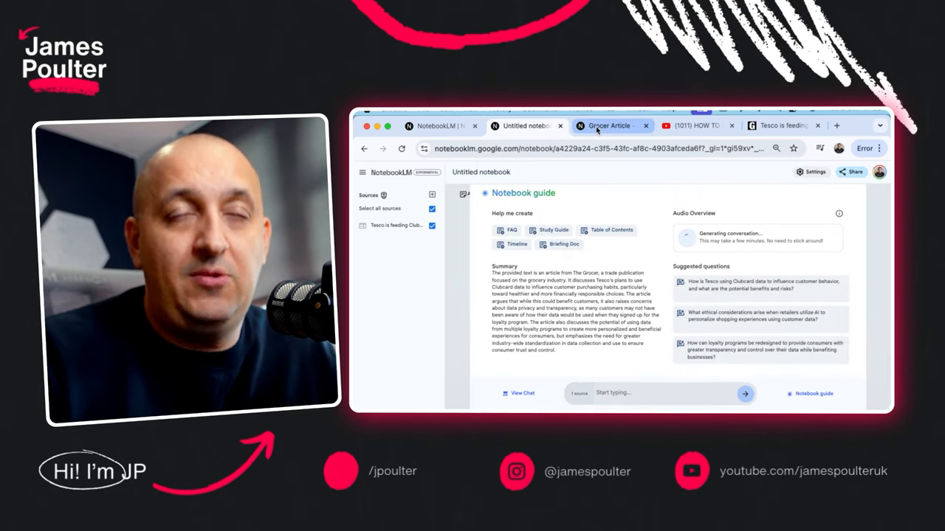
left_click(608, 125)
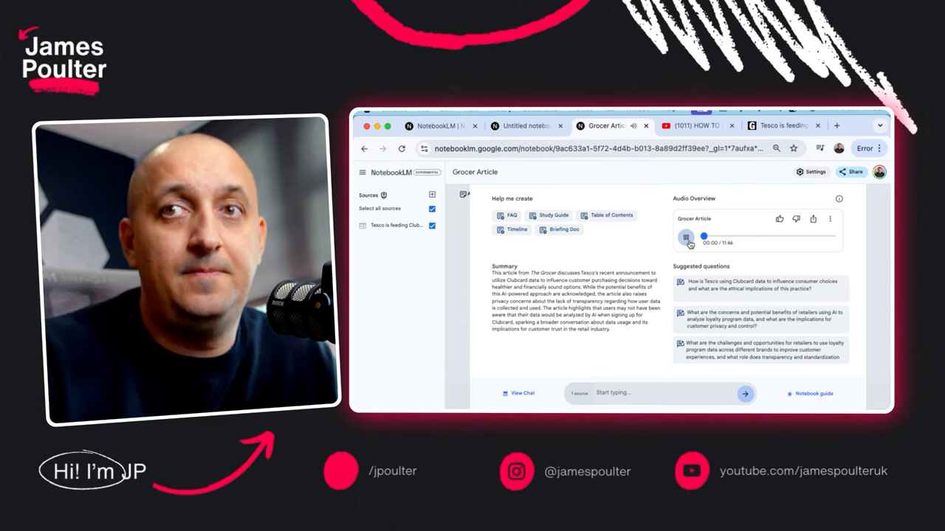
Play the 11:46 Grocer Article podcast, skipping ahead to about 08:25 and then near its end.
left_click(685, 236)
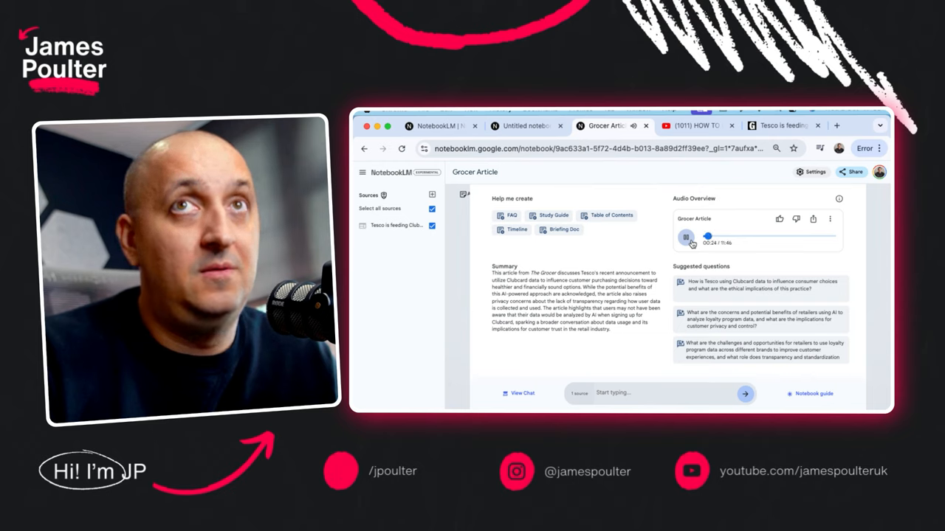
left_click(685, 236)
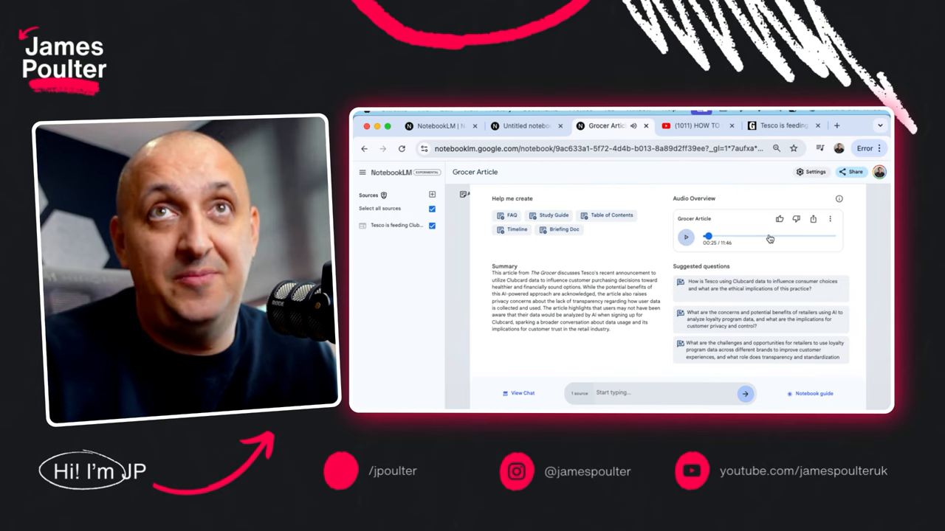
left_click_drag(707, 236, 796, 236)
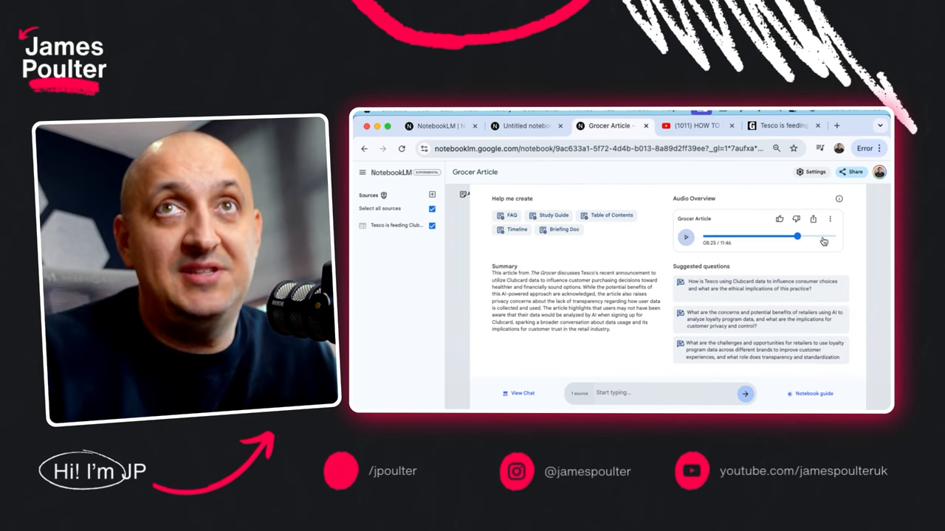
left_click_drag(796, 236, 827, 238)
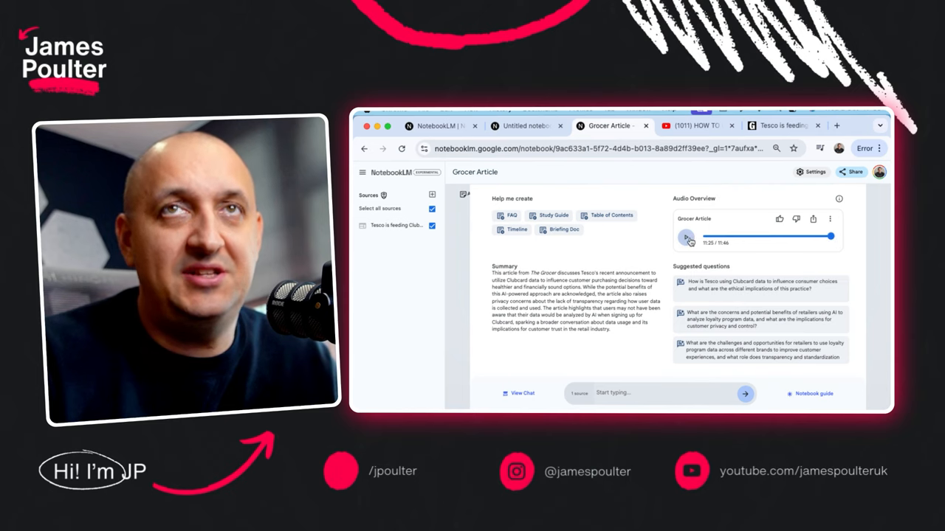
left_click(685, 236)
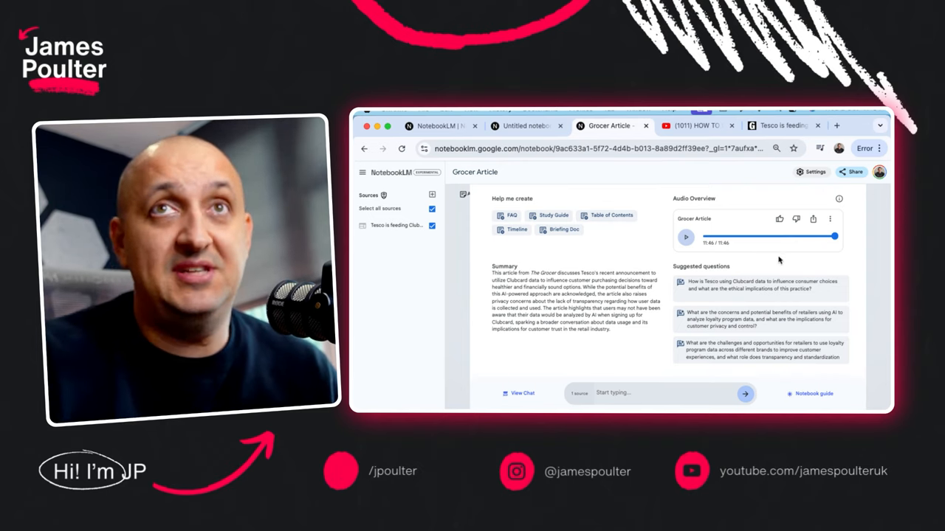
Open the Share Audio Overview dialog with its public access switch from the overview's options.
left_click(830, 219)
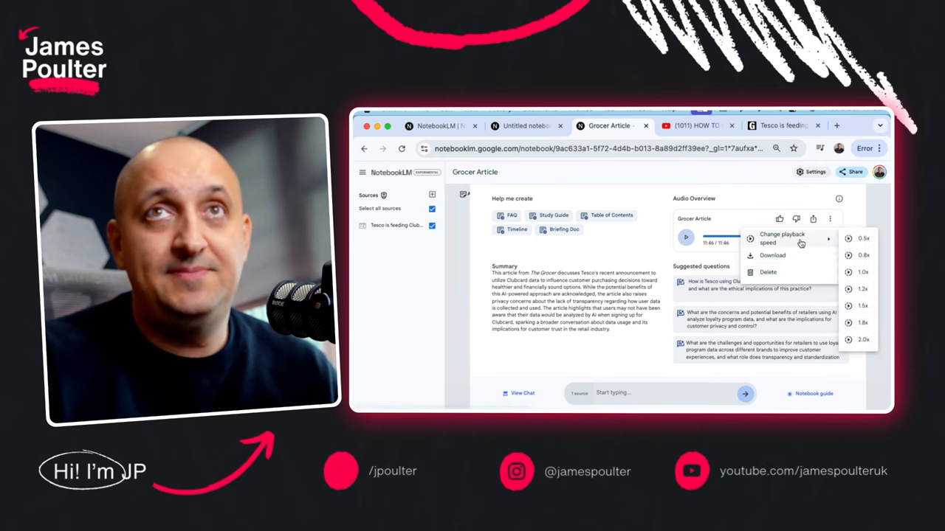
left_click(812, 218)
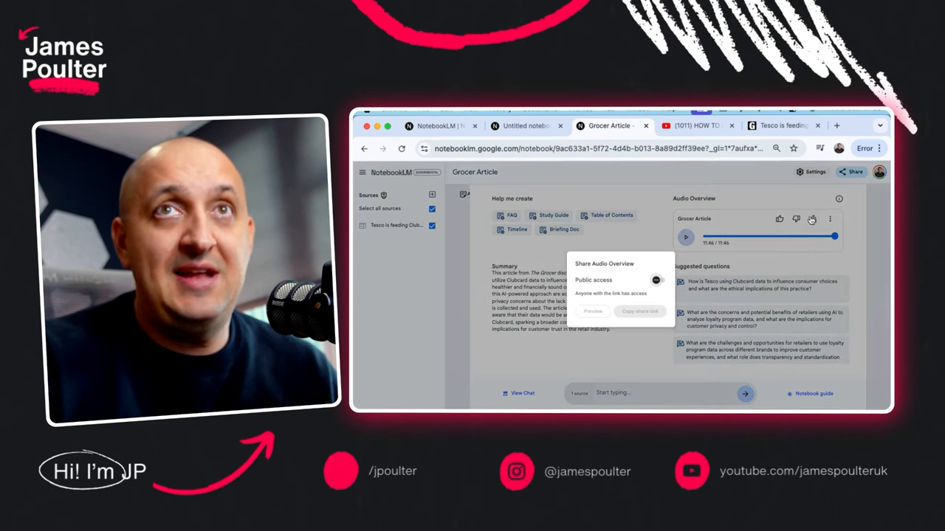
mouse_move(694, 296)
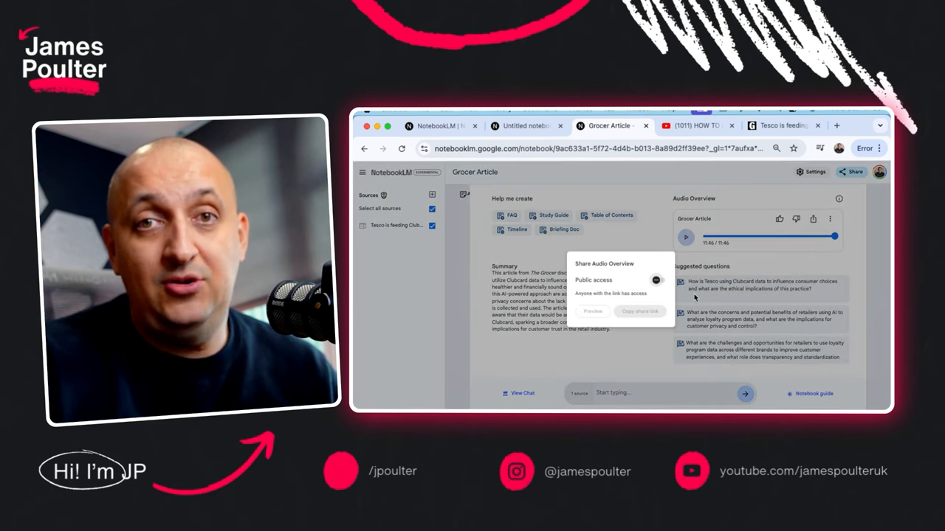